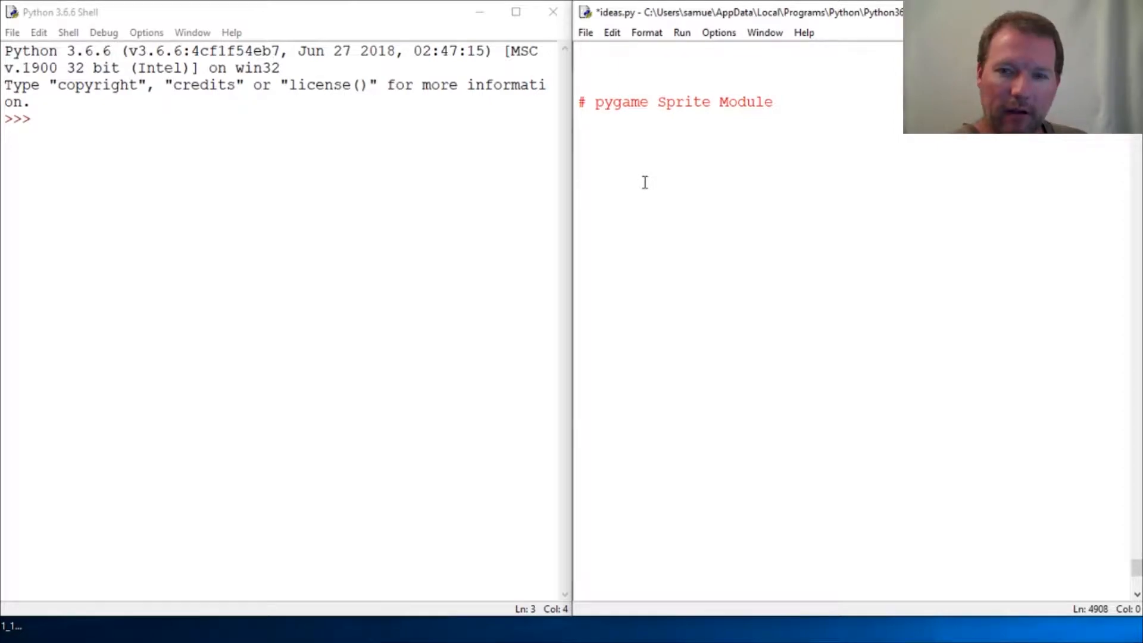
Step: Add 'import pygame' to ideas.py, then save and run it to load pygame 1.9.4
left_click(577, 186)
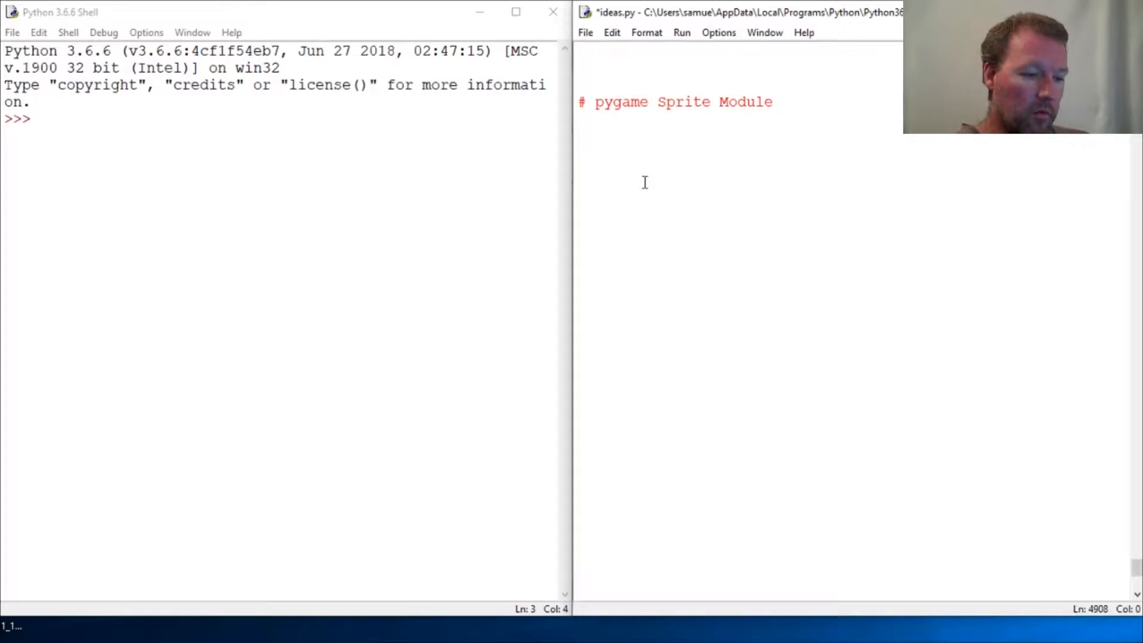
left_click(577, 187)
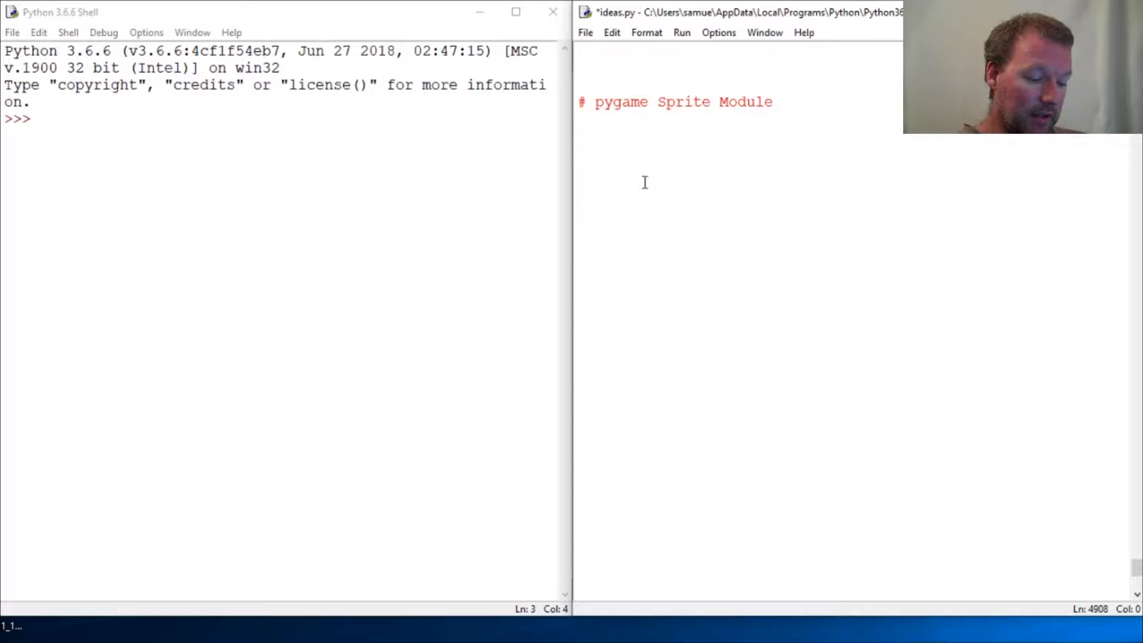
left_click(641, 182)
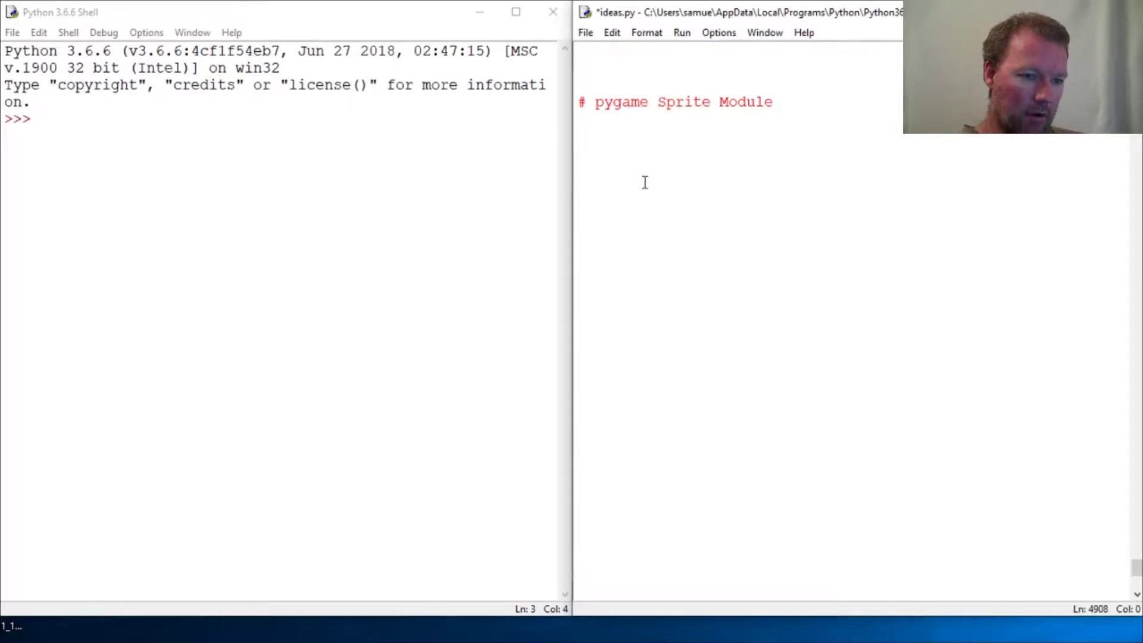
left_click(644, 182)
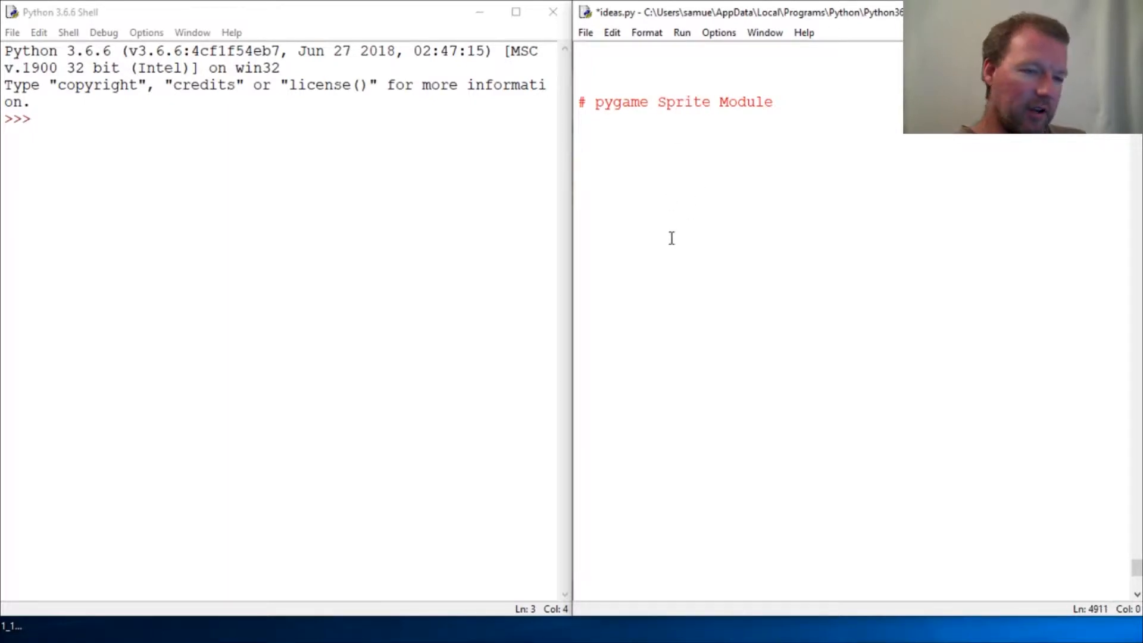
left_click(580, 238)
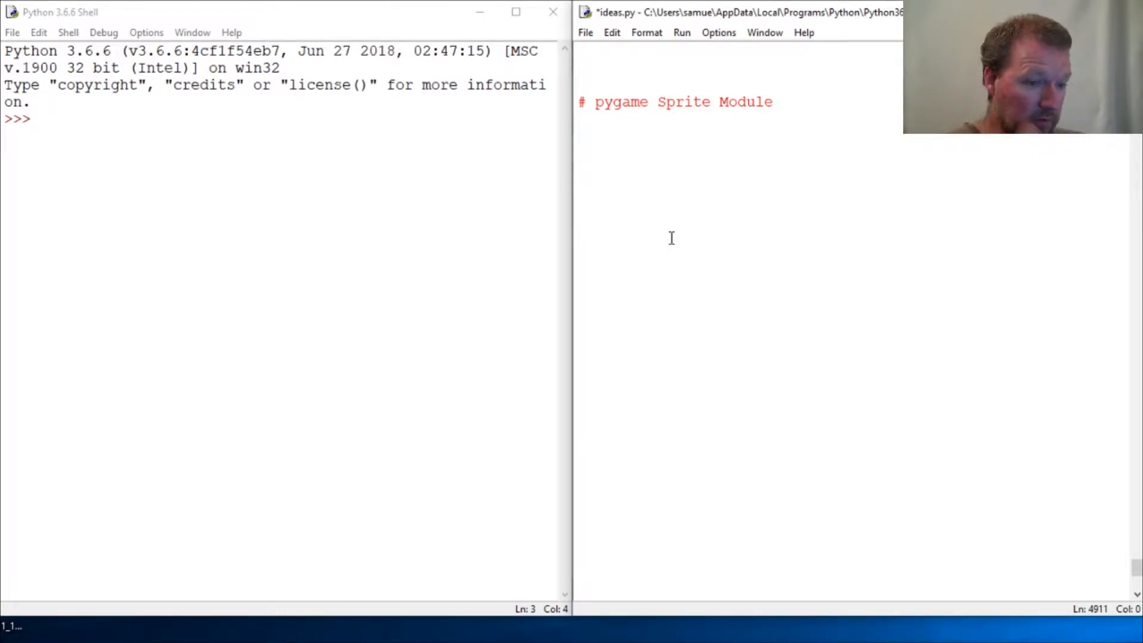
left_click(577, 237)
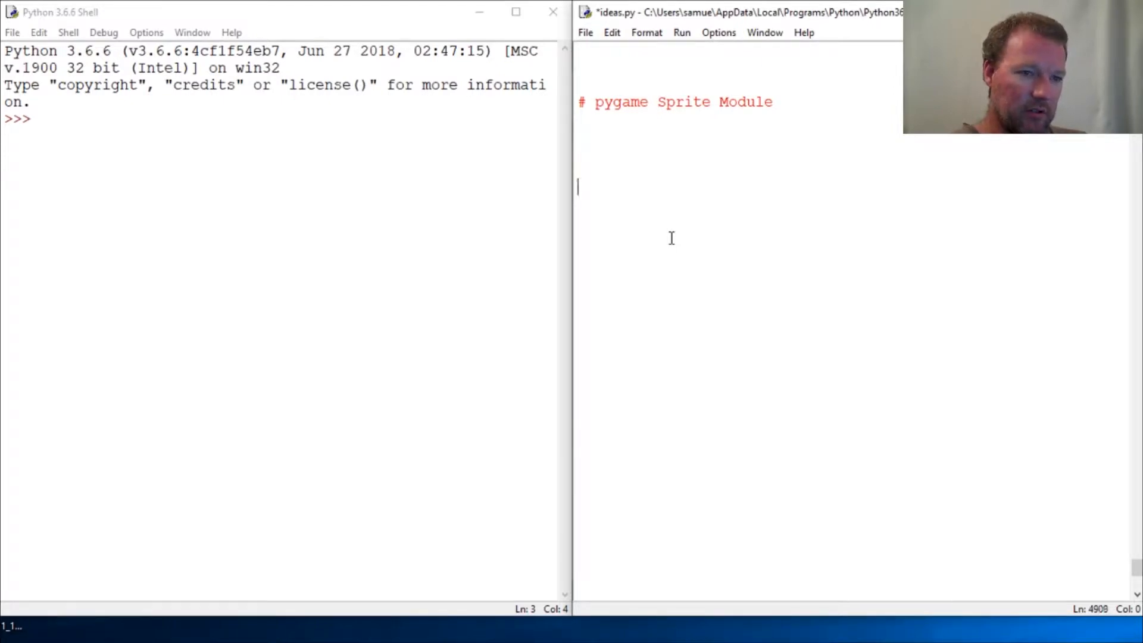
type("i")
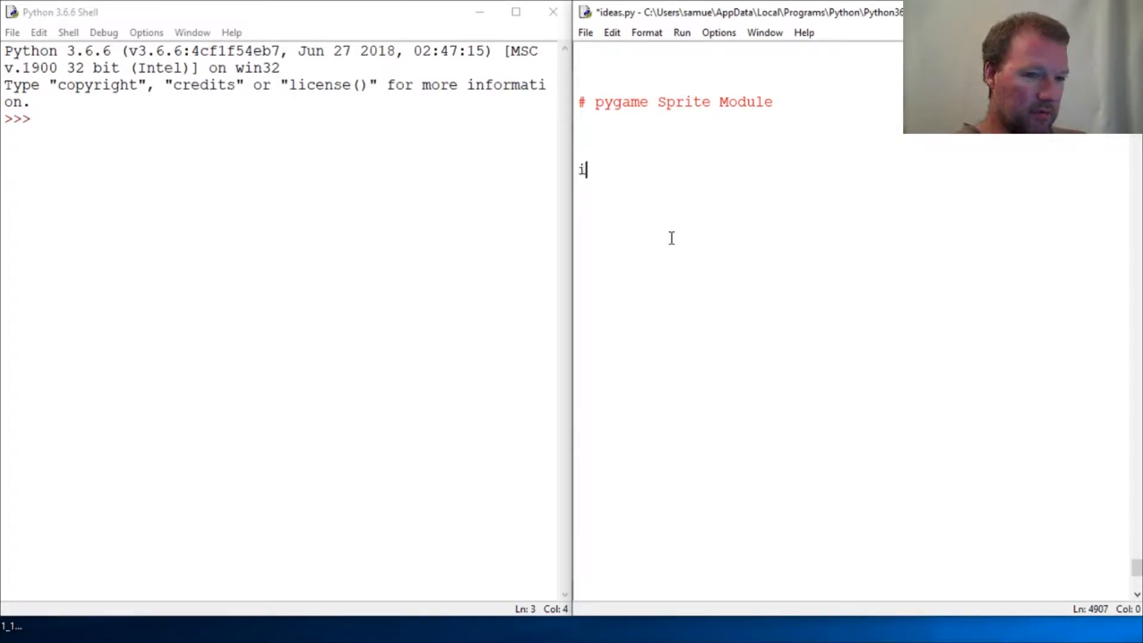
type("mport P")
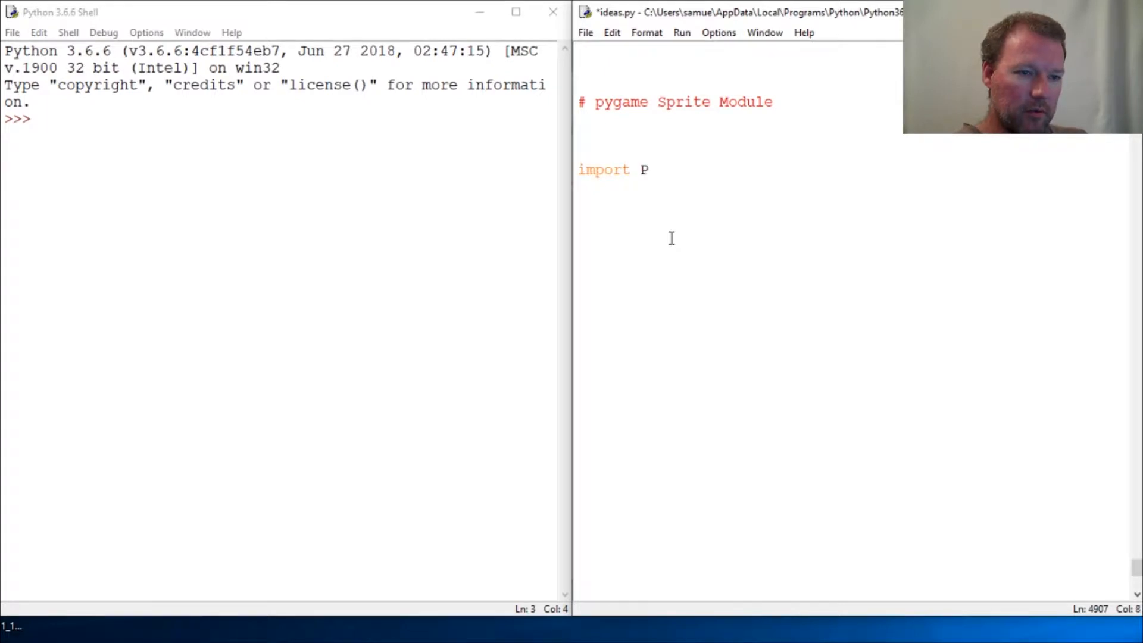
type("ygame")
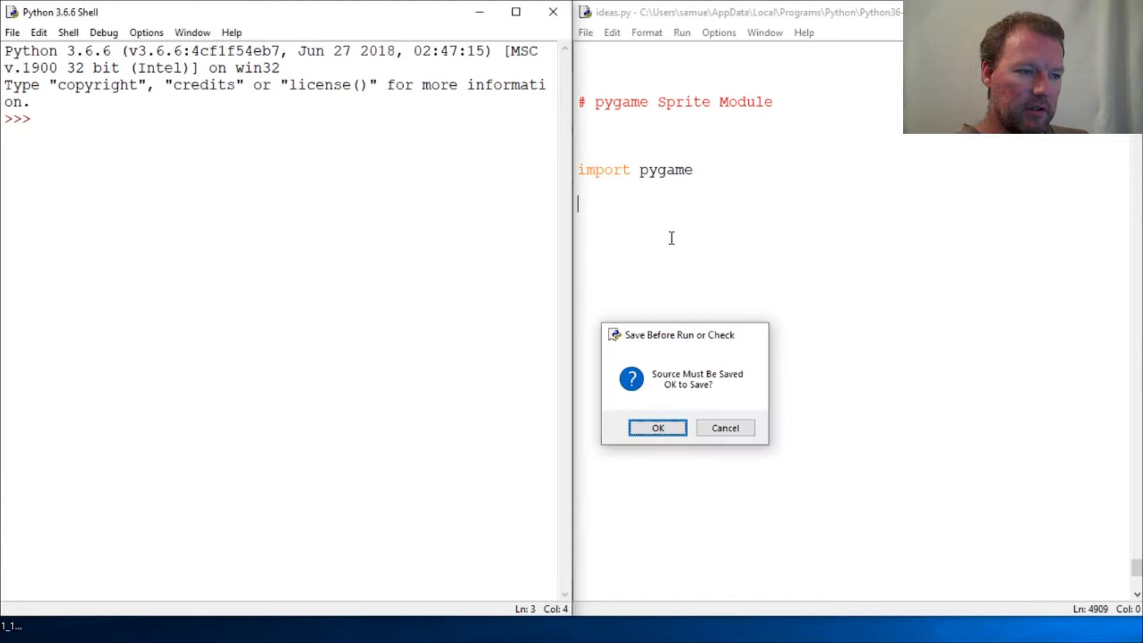
left_click(657, 428)
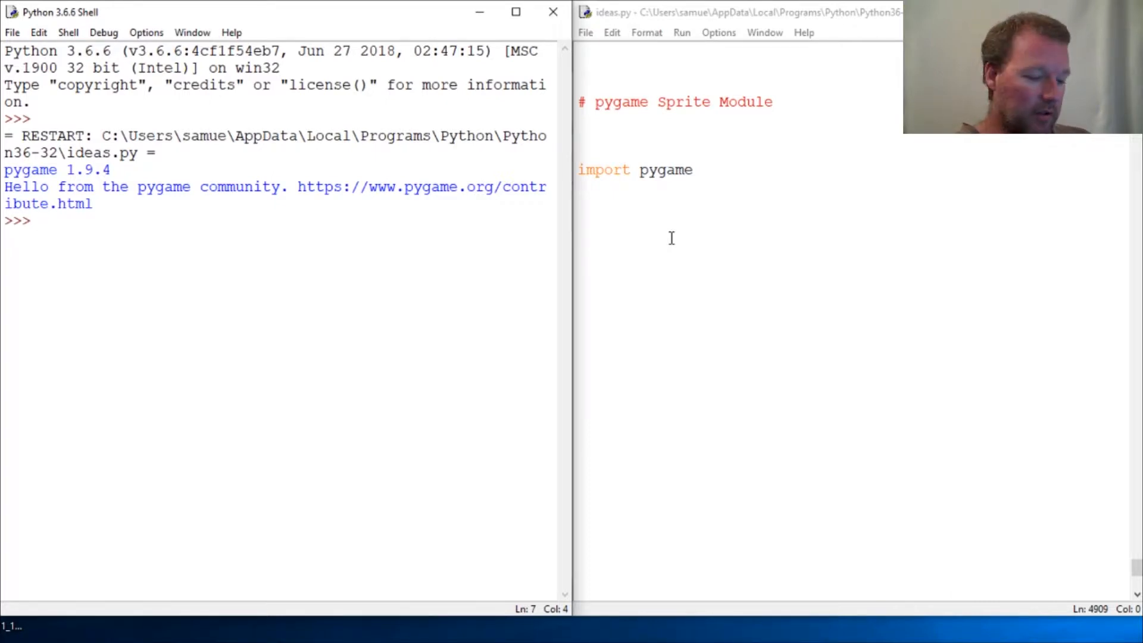
Step: Run dir(pygame) in the shell and scroll through the printed names
type("dir(py")
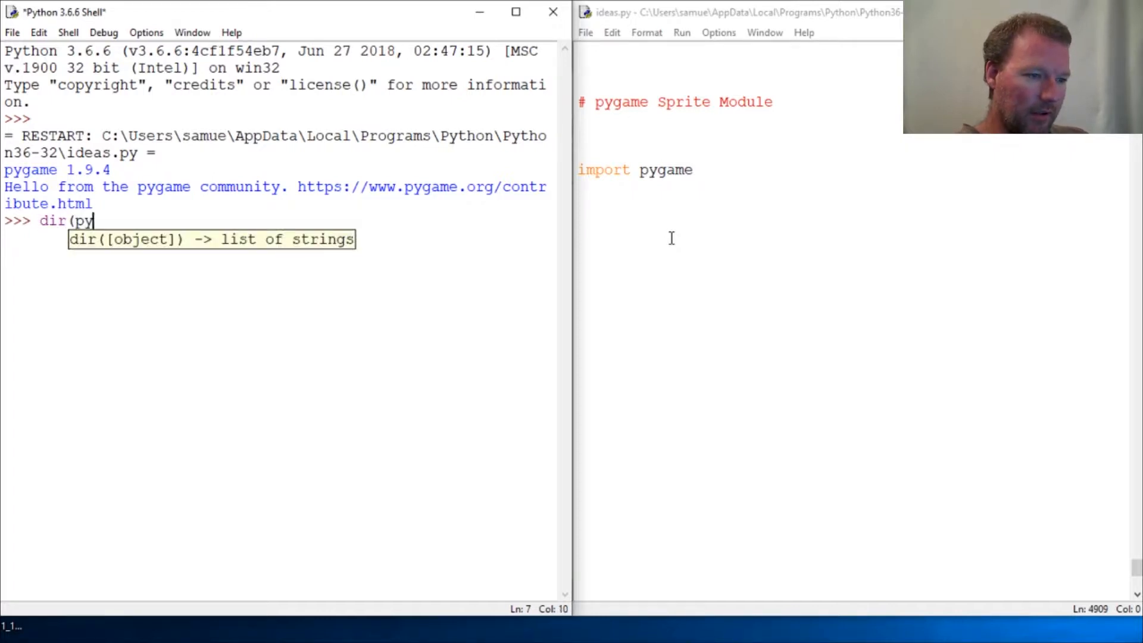
type("game)")
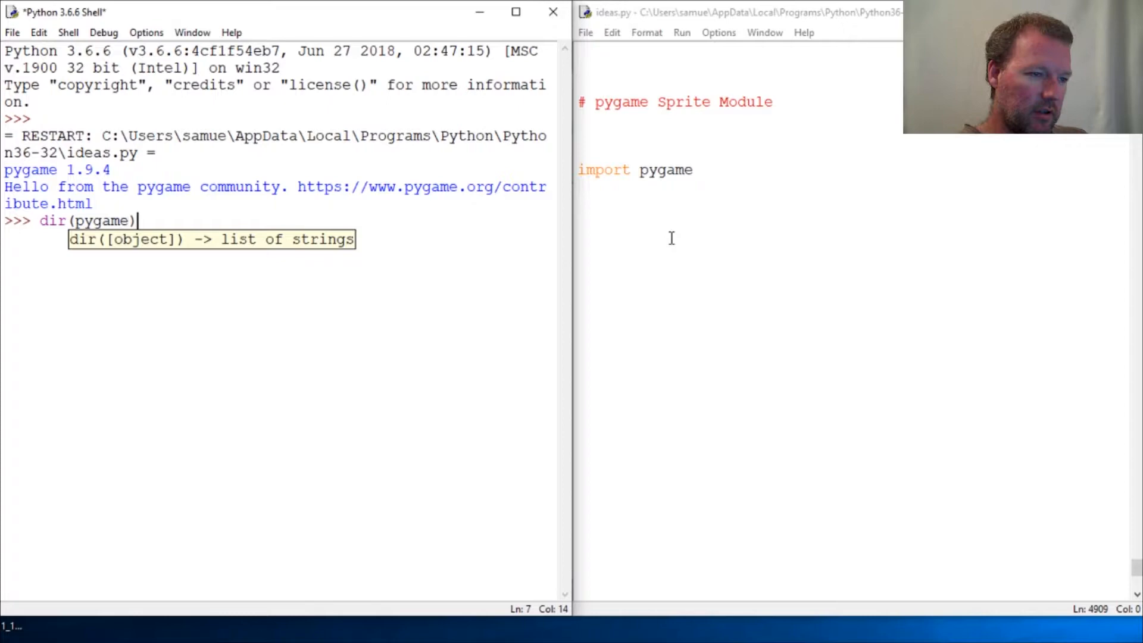
key("Return")
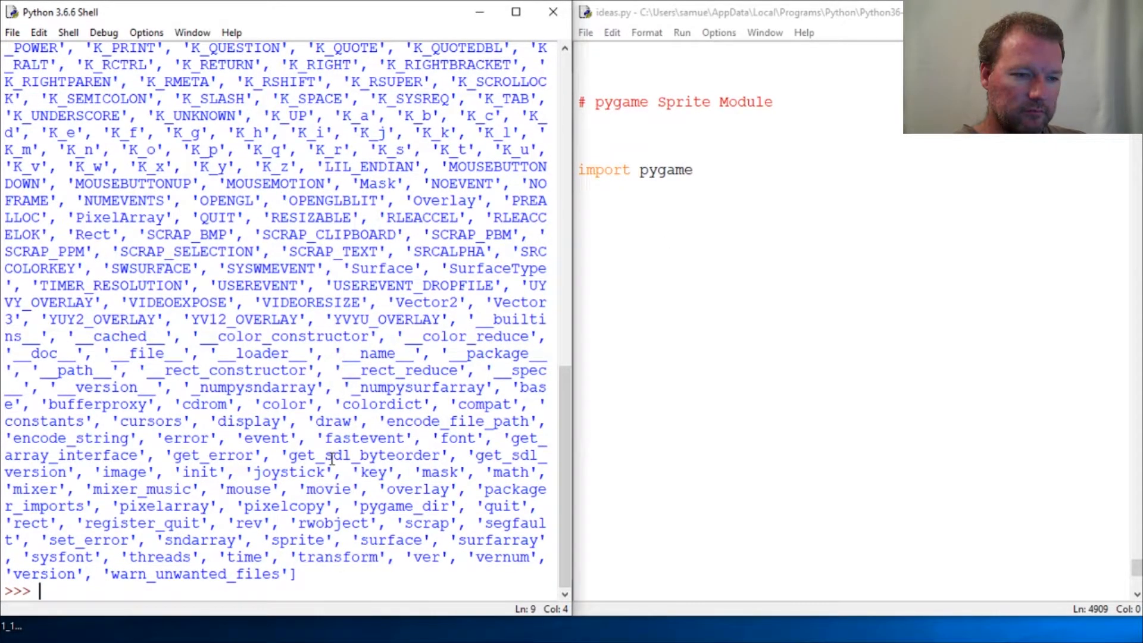
scroll("up", 3)
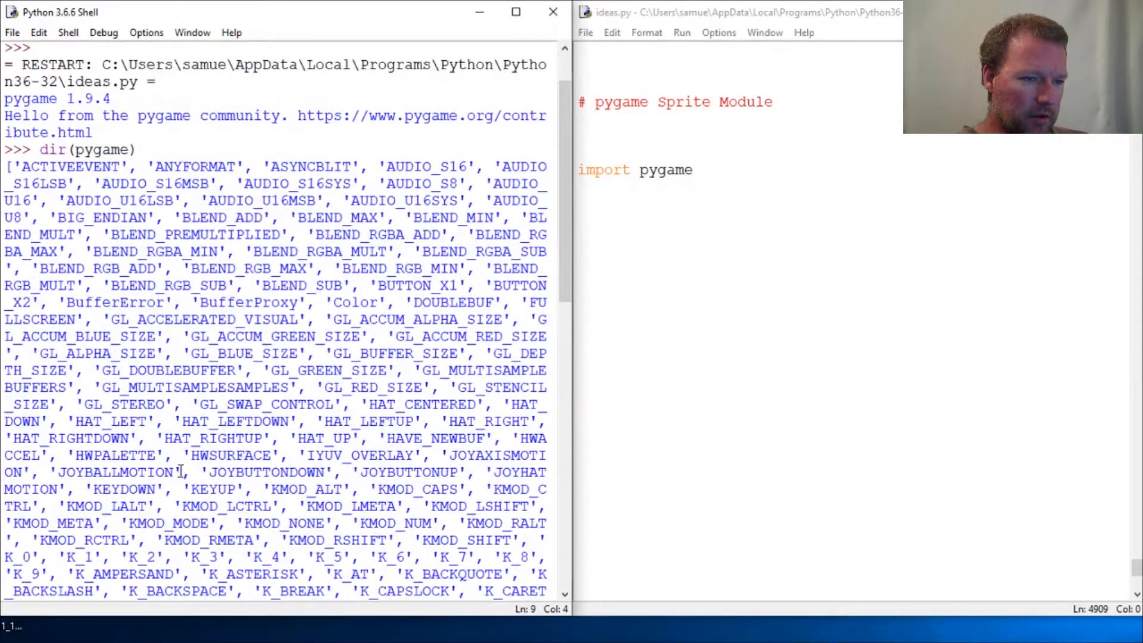
scroll("down", 3)
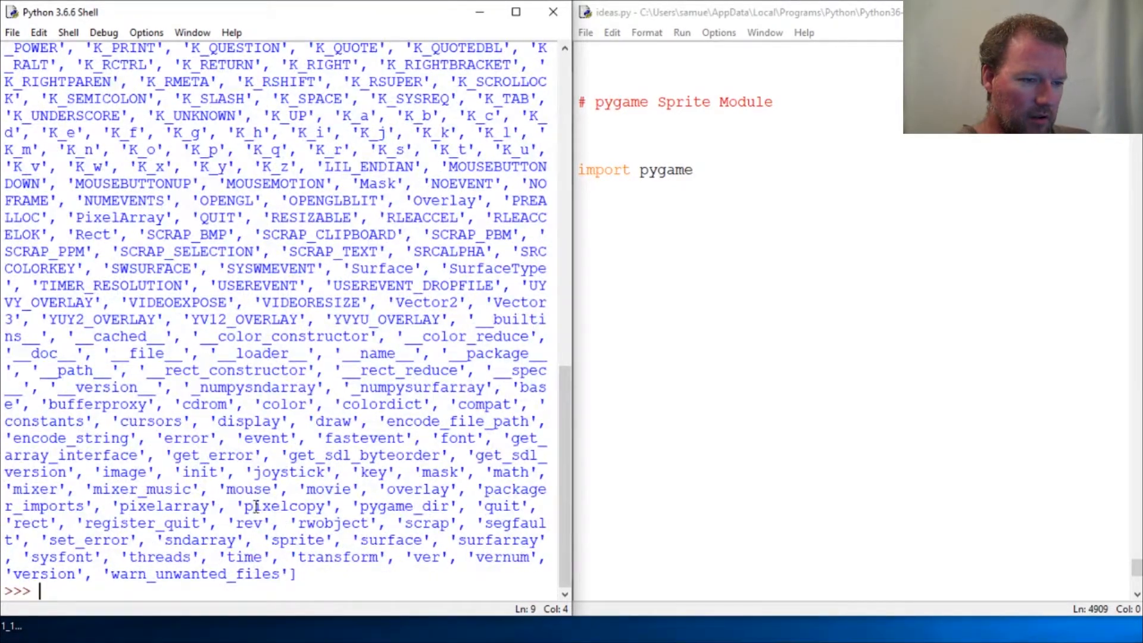
double_click(301, 540)
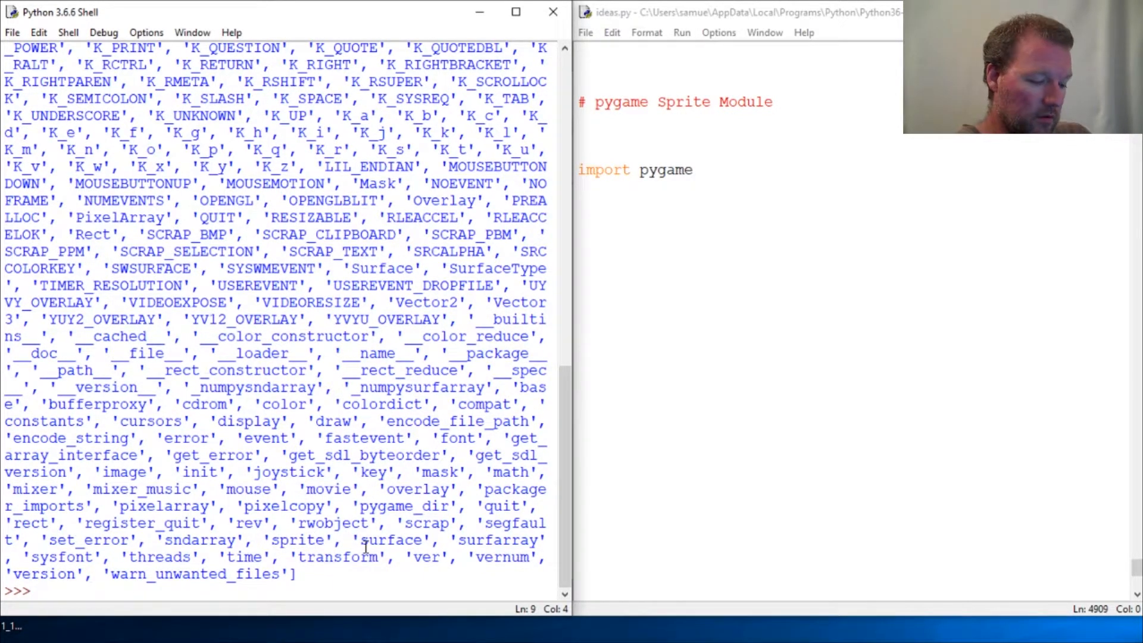
Step: Enter help(pygame.sprite) at the shell prompt to show the sprite module documentation
type("help")
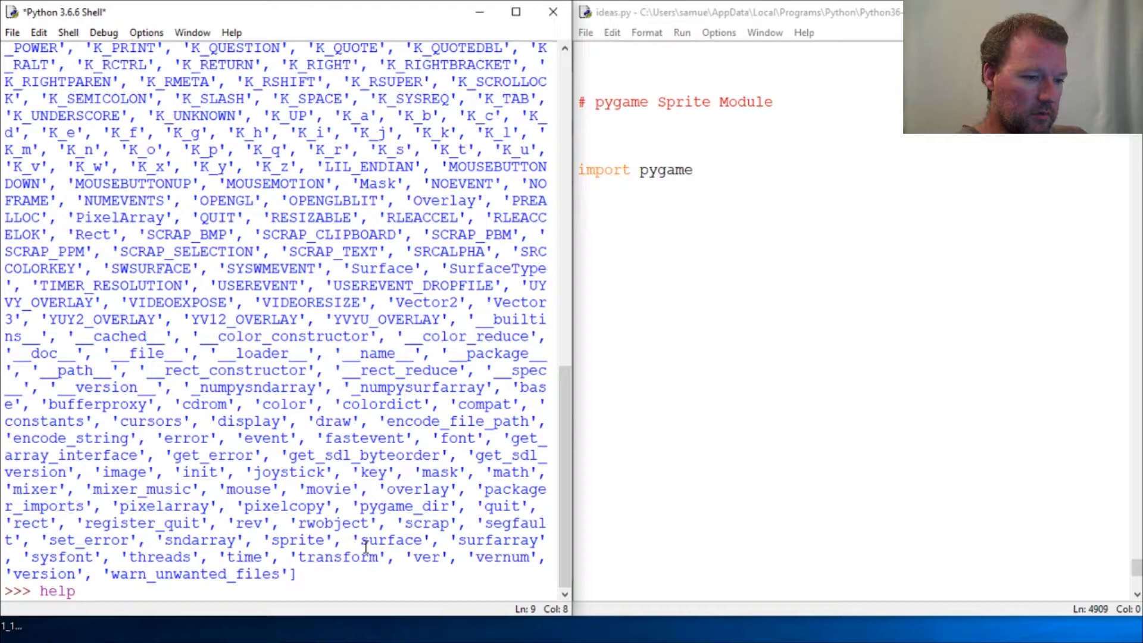
type("(pygem")
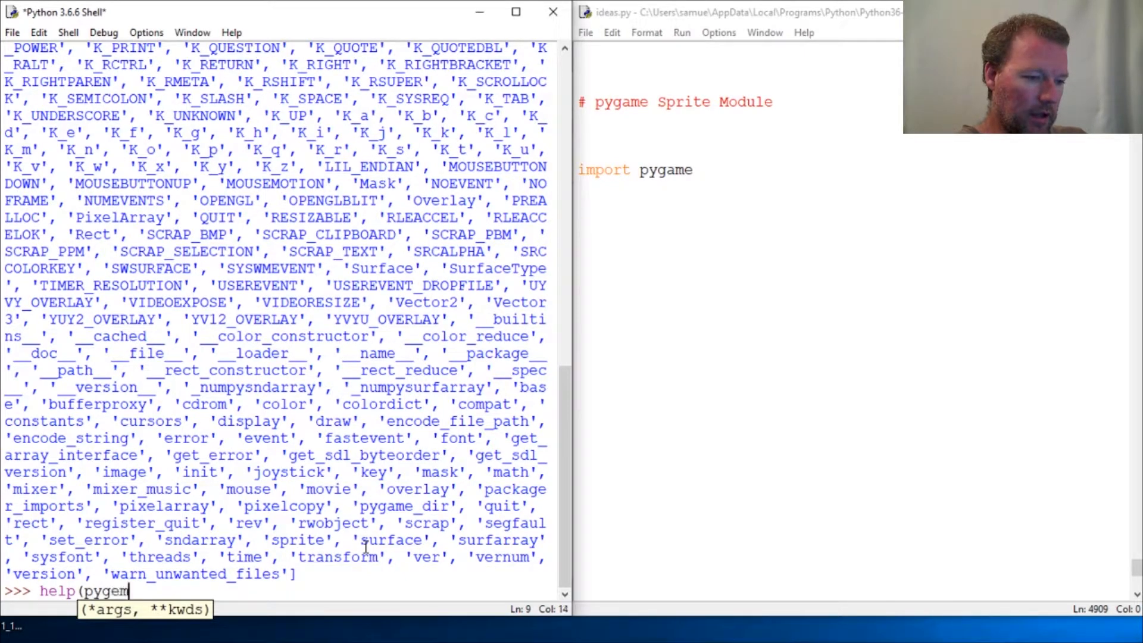
type(".")
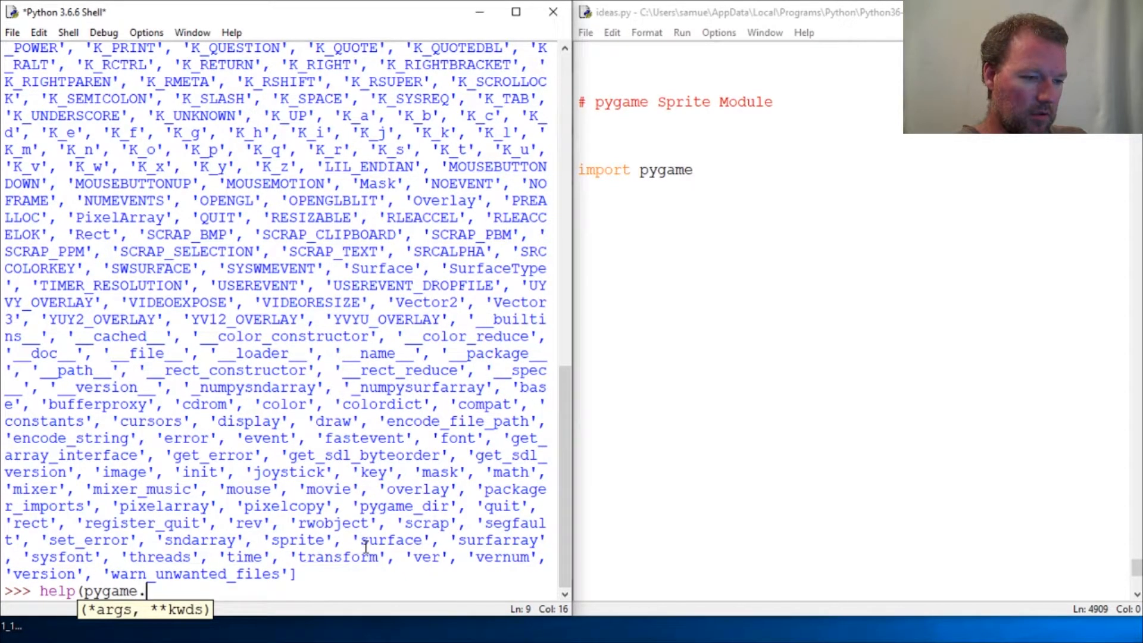
type("sprite)")
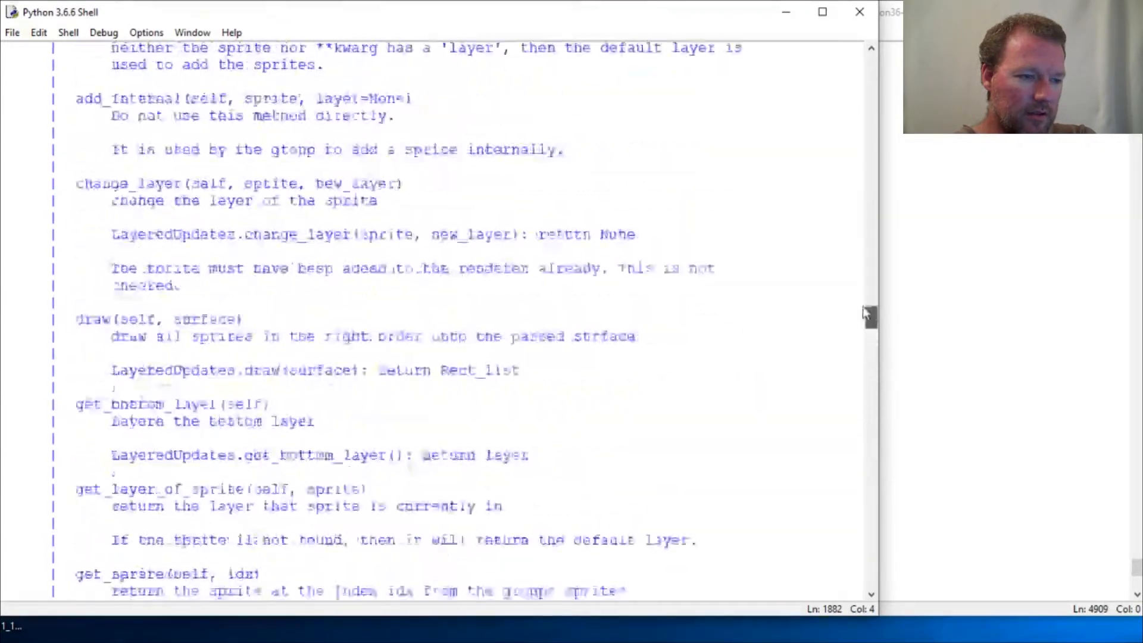
scroll("up", 3)
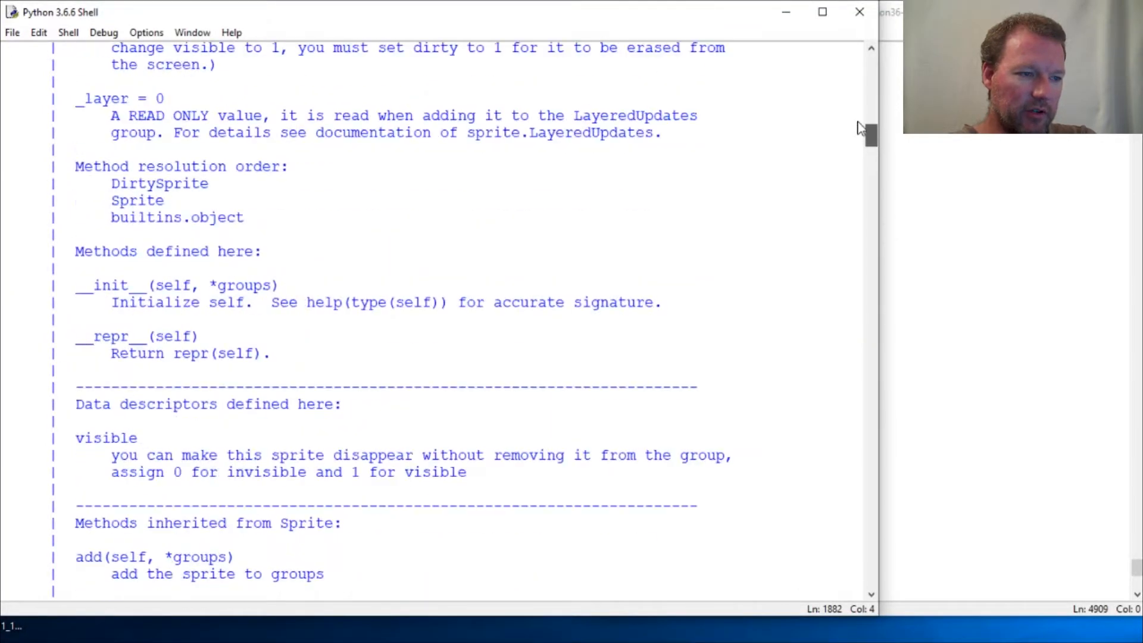
scroll("up", 3)
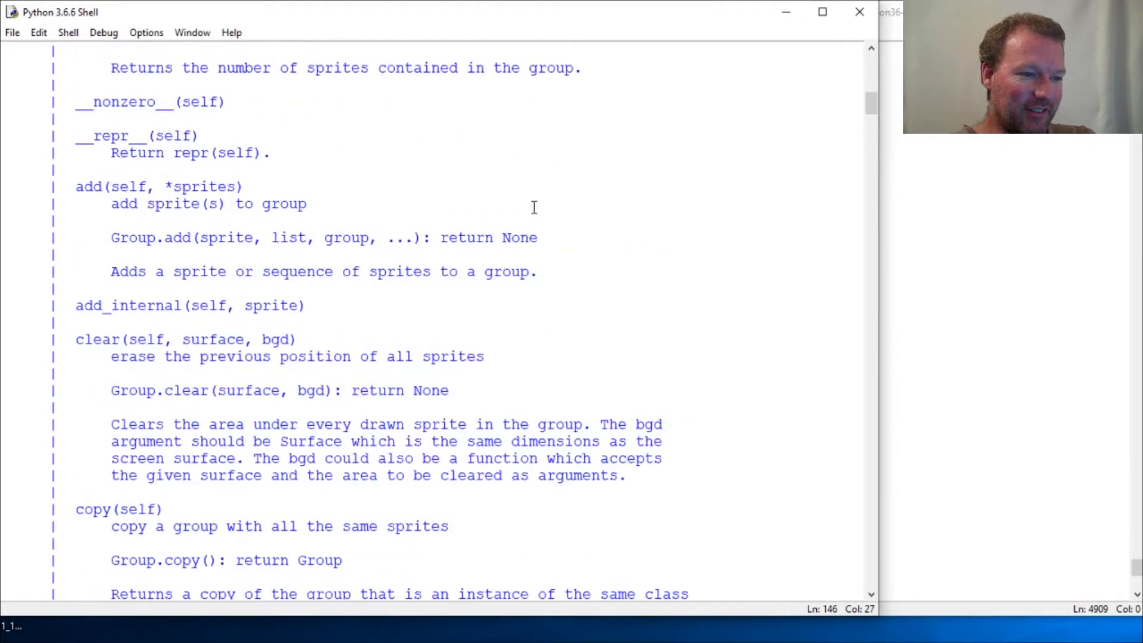
scroll("up", 3)
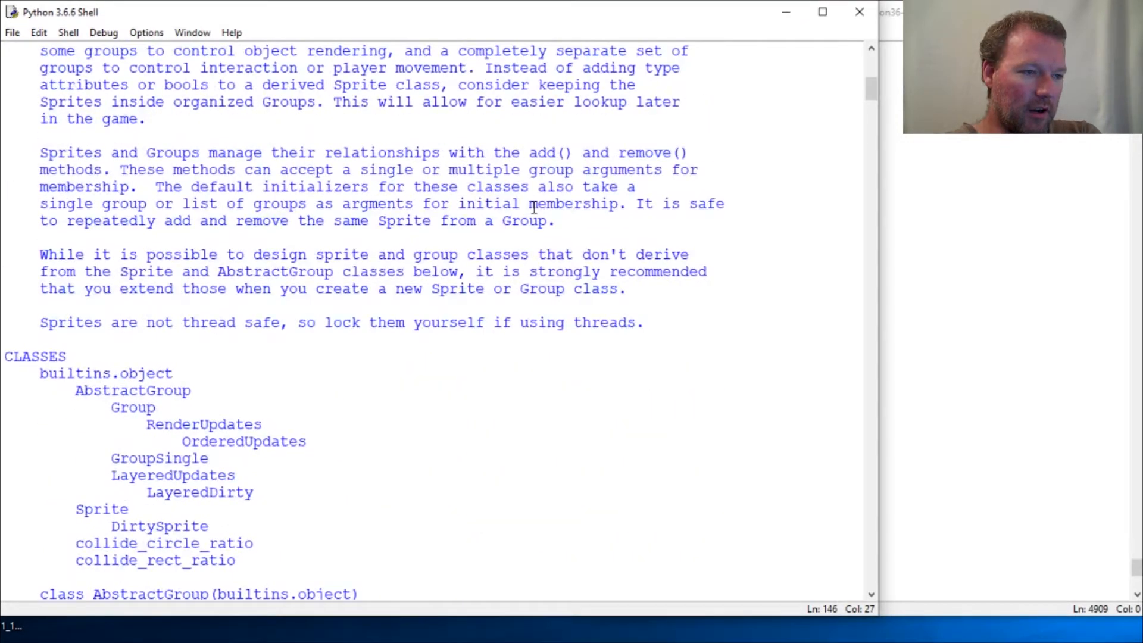
scroll("up", 3)
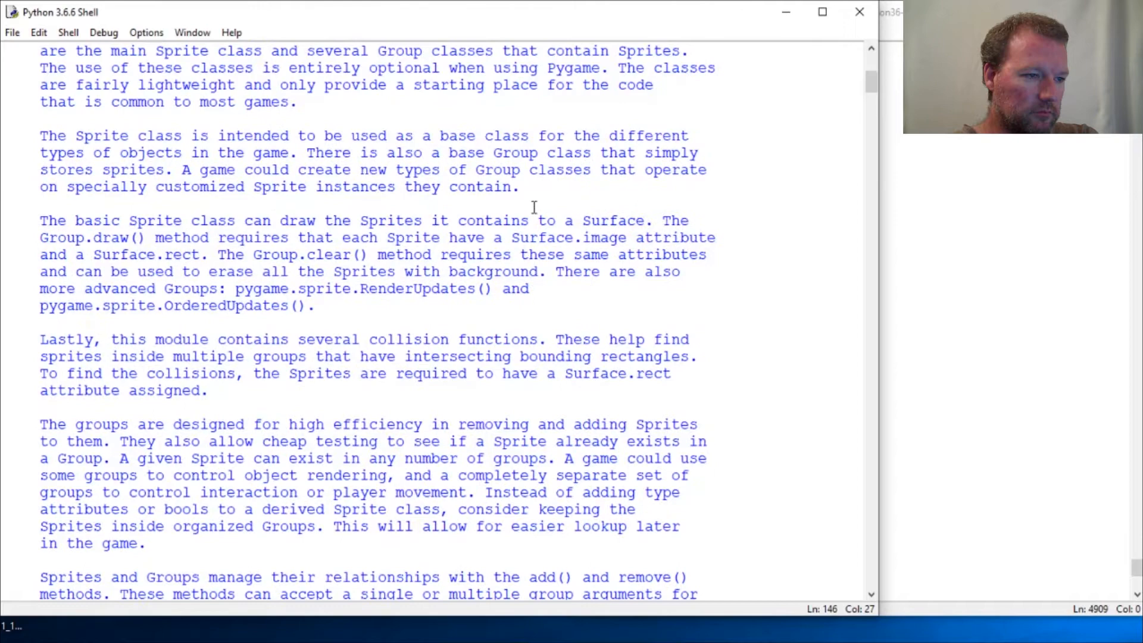
scroll("up", 3)
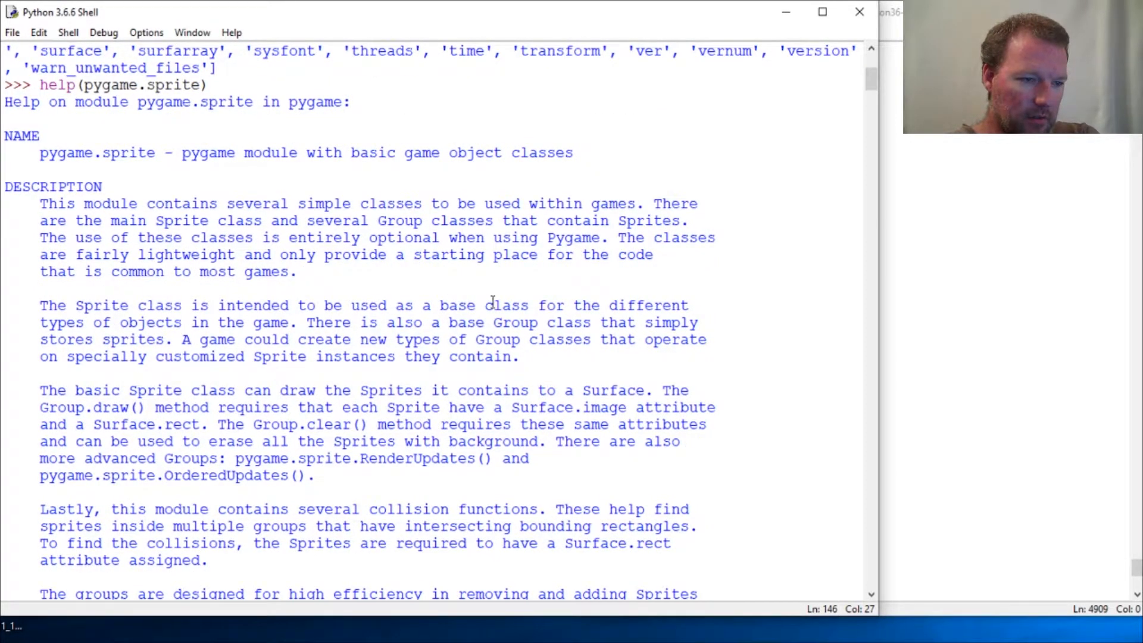
scroll("down", 3)
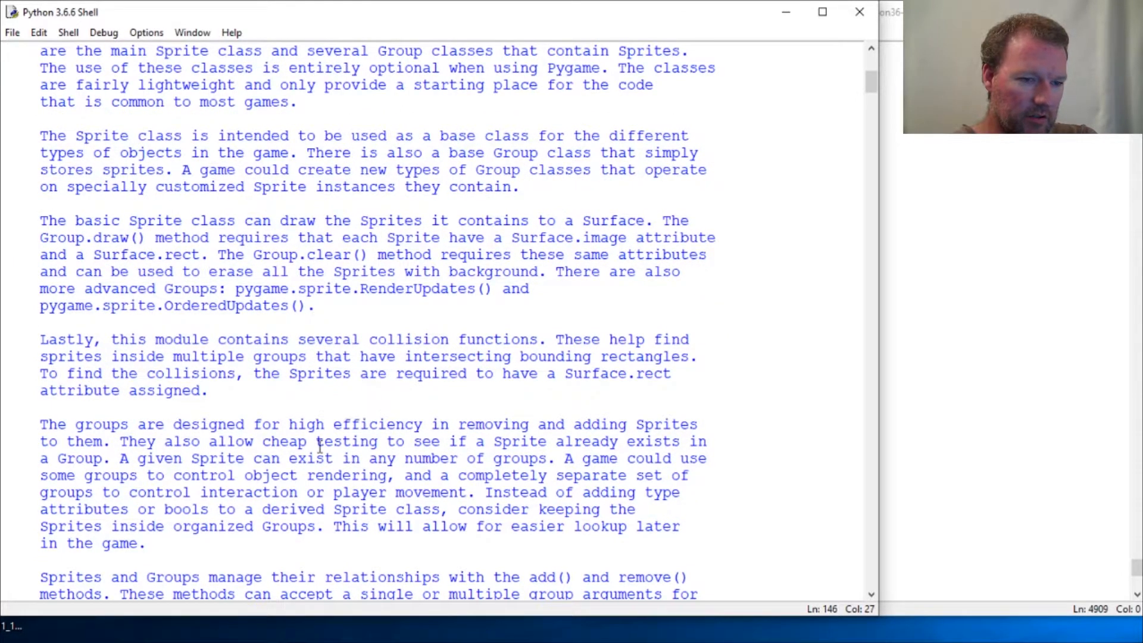
scroll("down", 3)
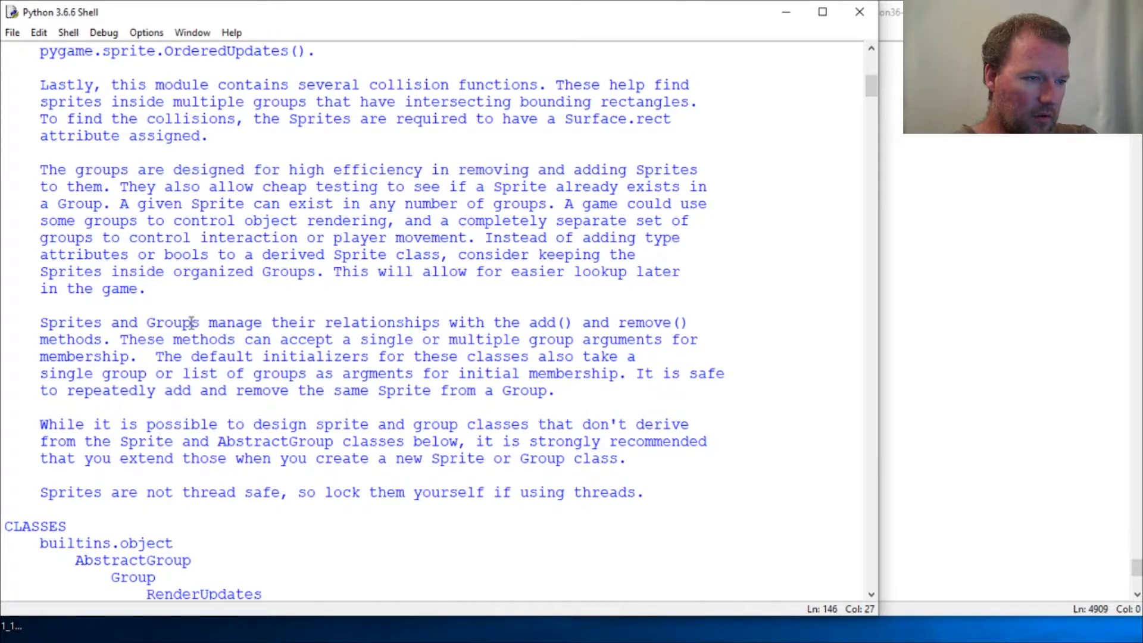
scroll("up", 3)
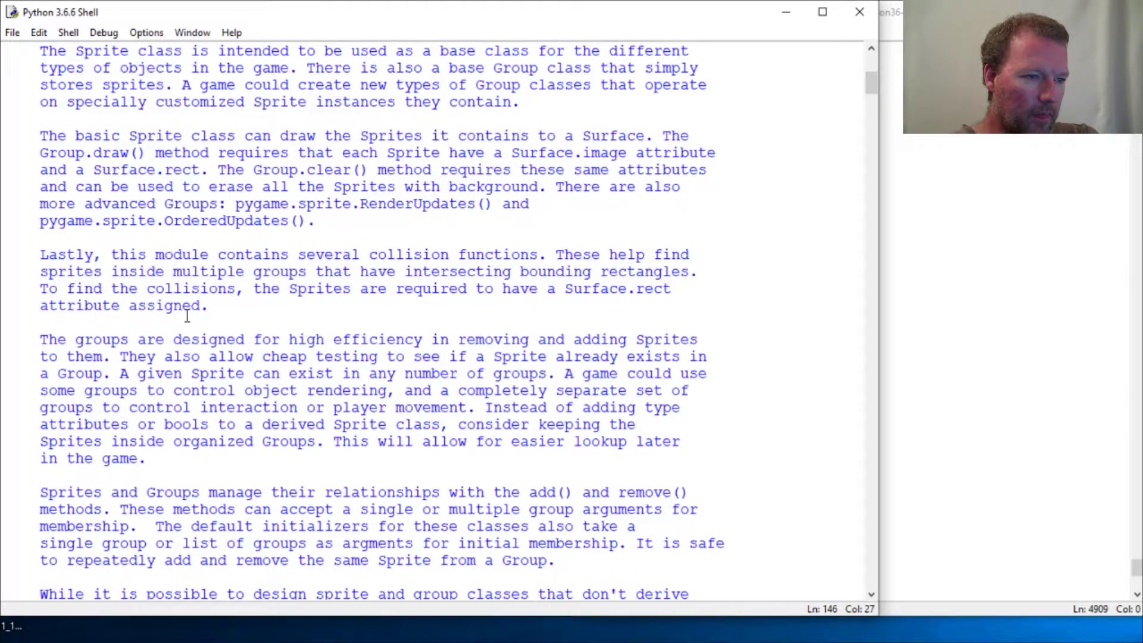
scroll("up", 3)
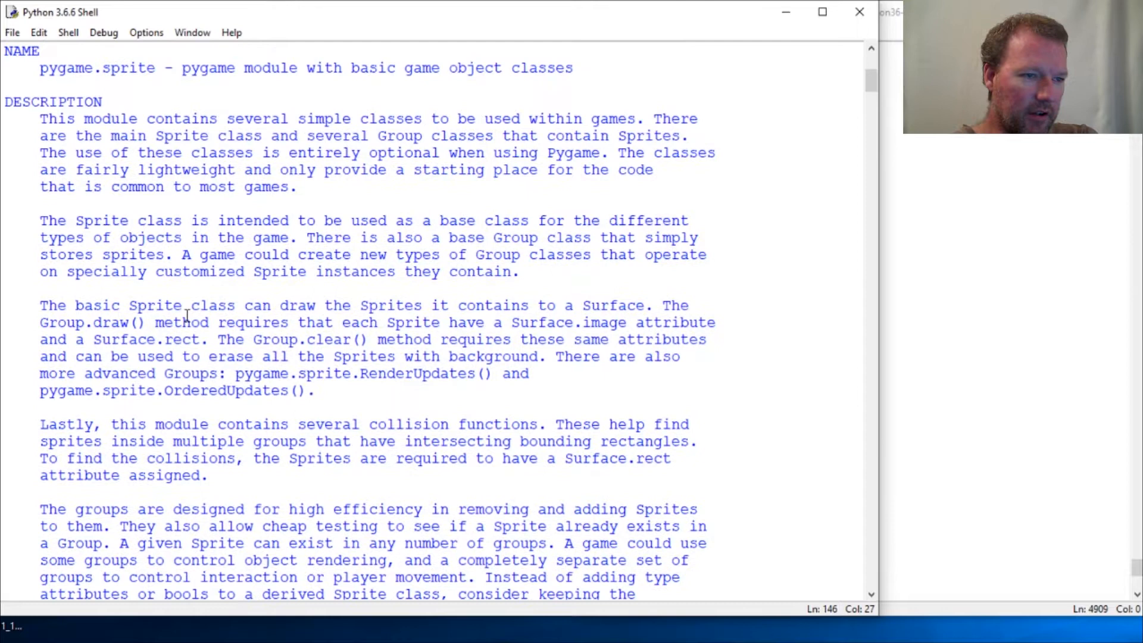
scroll("up", 3)
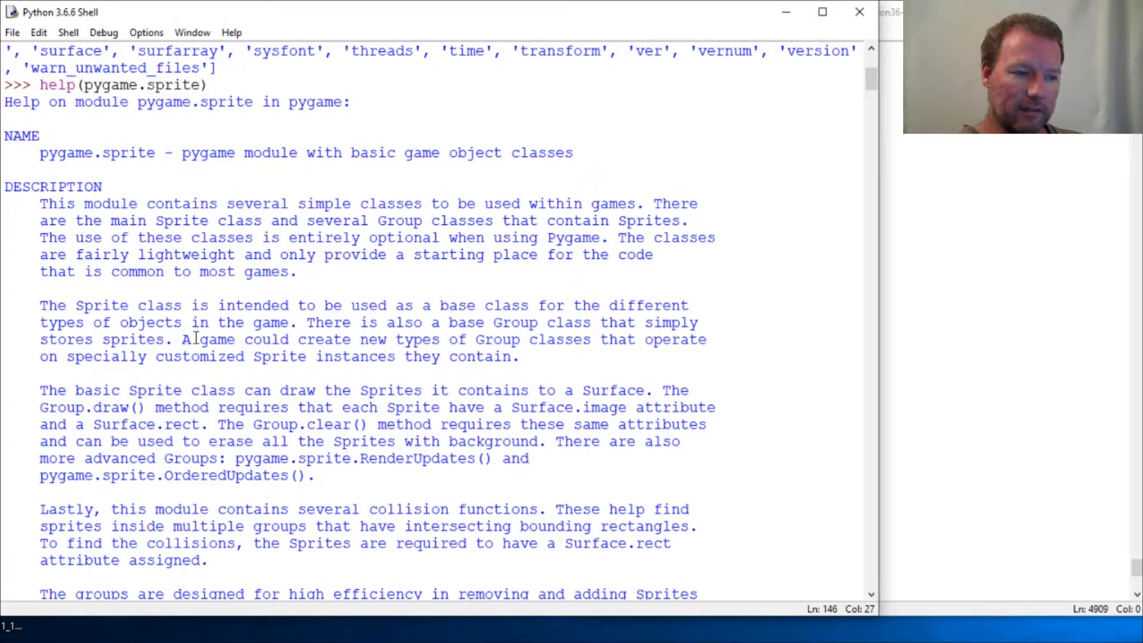
mouse_move(283, 412)
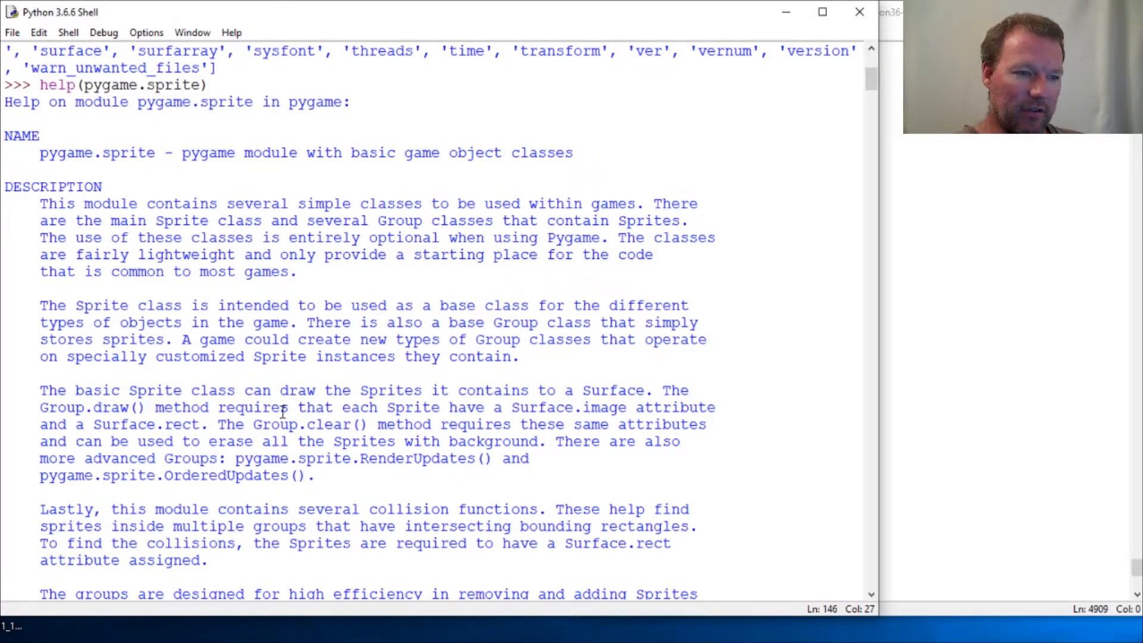
scroll("down", 3)
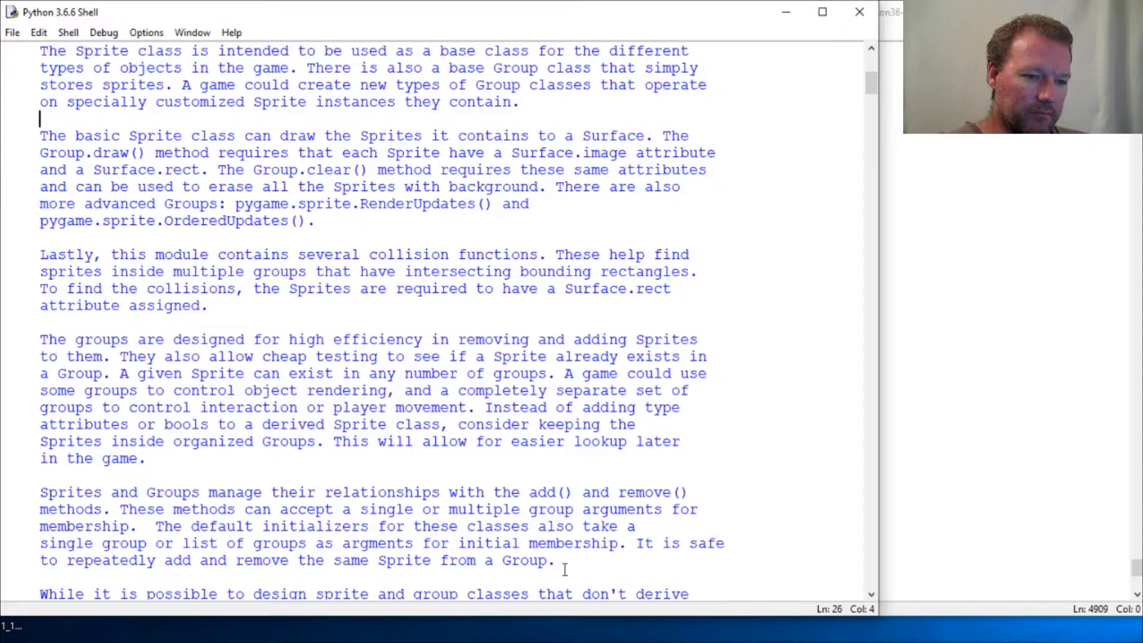
scroll("down", 3)
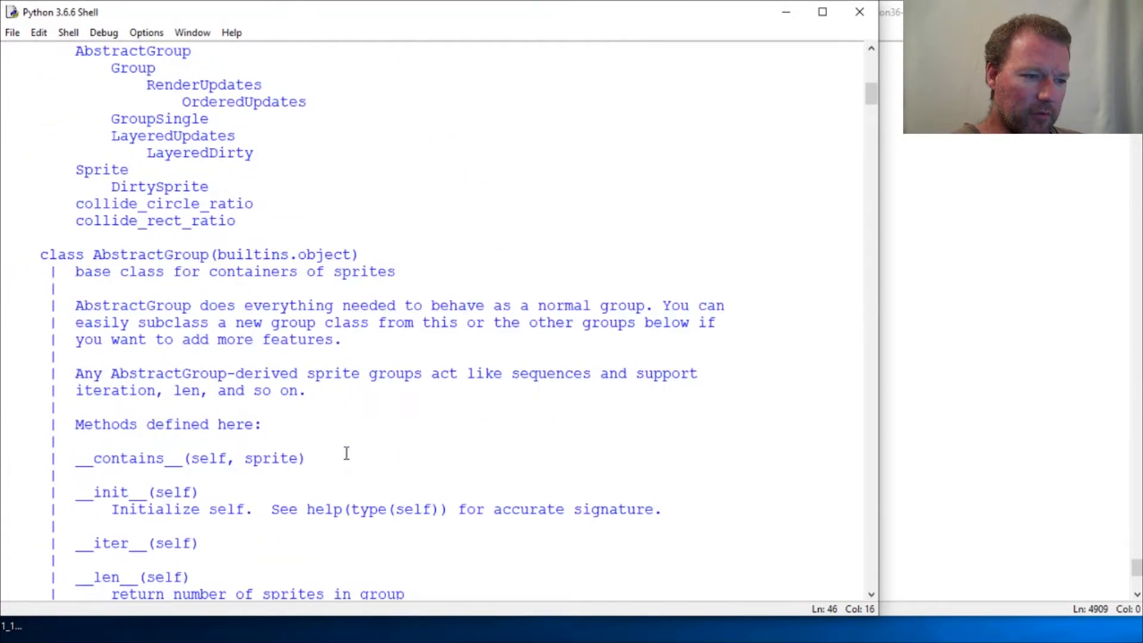
scroll("down", 3)
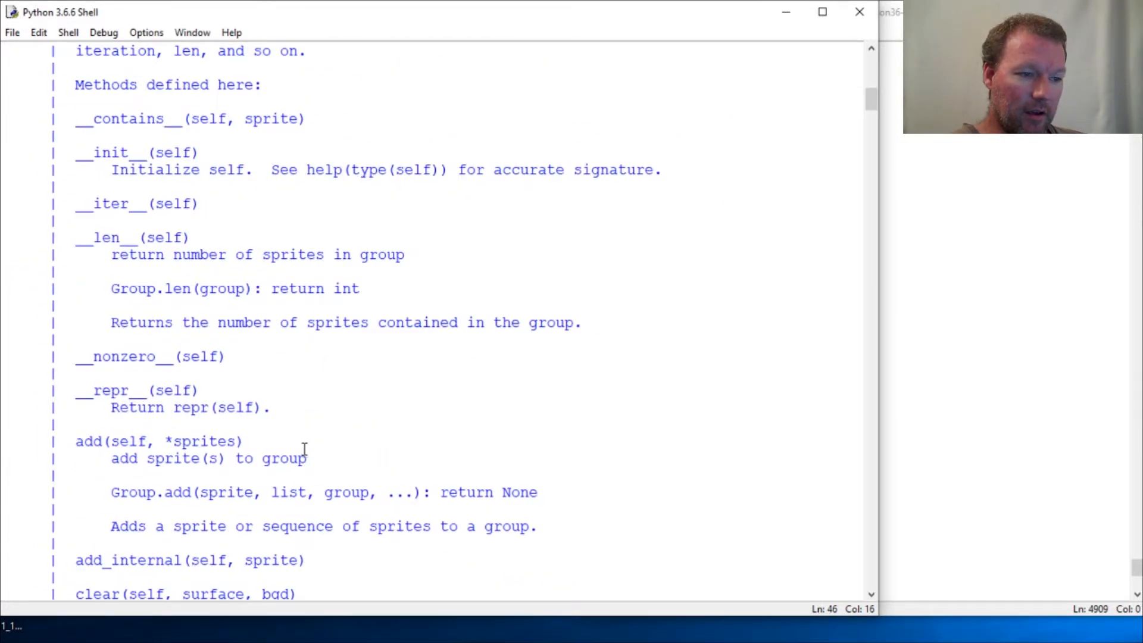
scroll("down", 3)
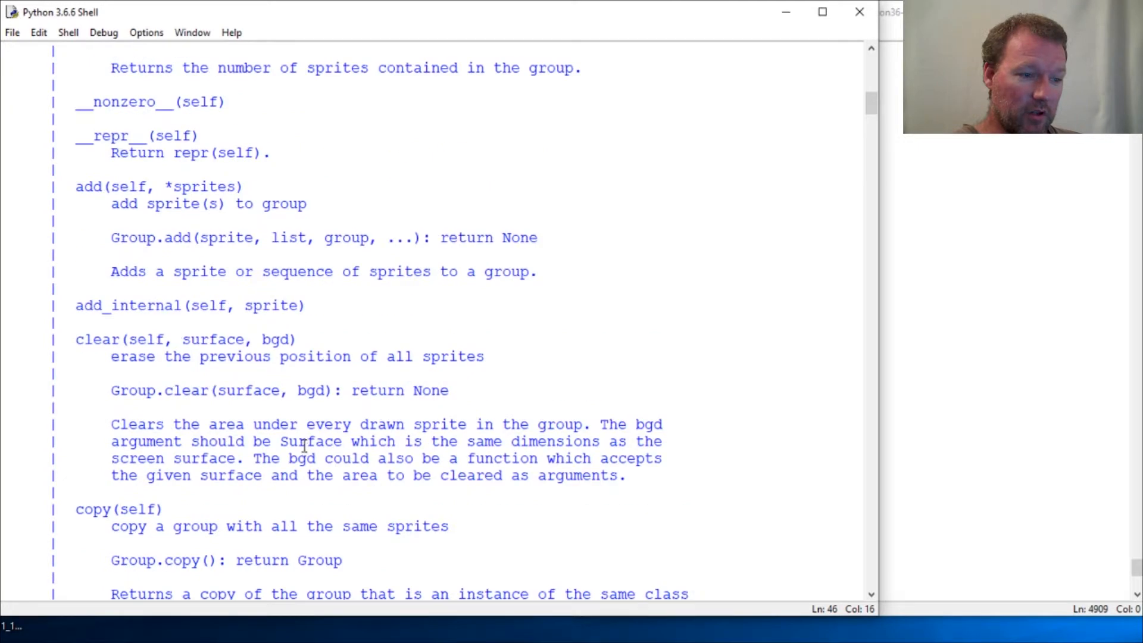
scroll("down", 3)
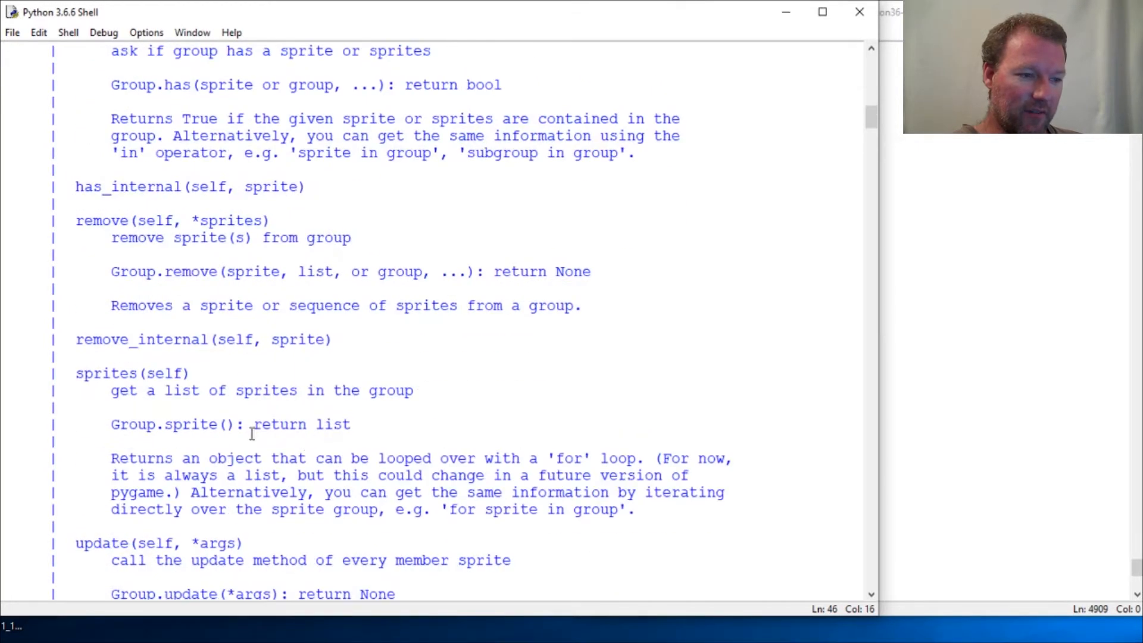
left_click(231, 458)
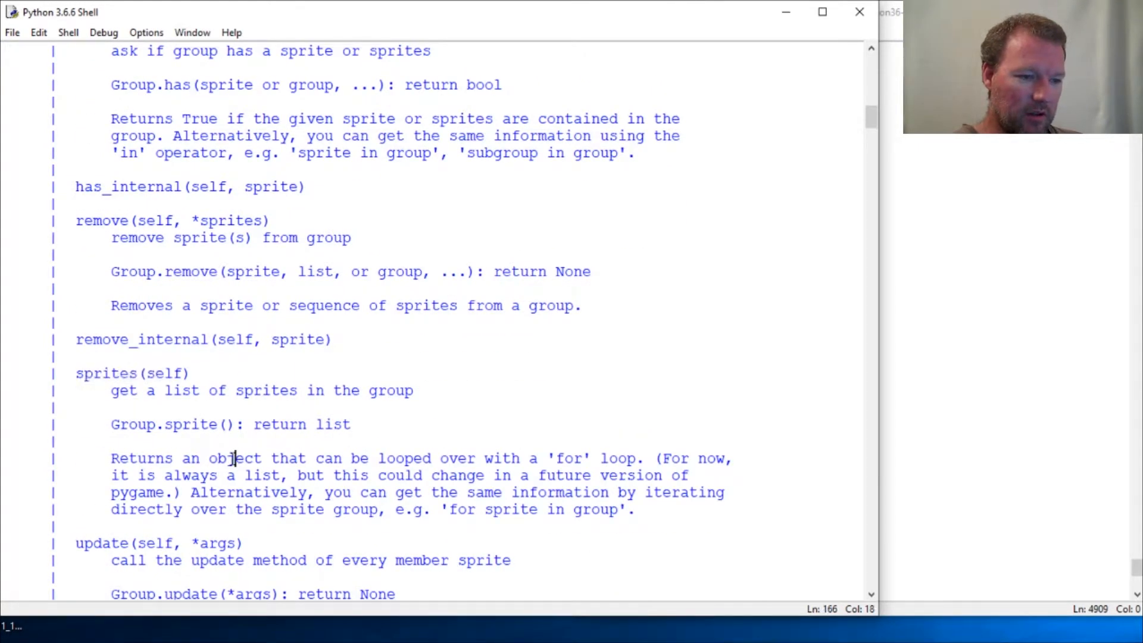
scroll("down", 3)
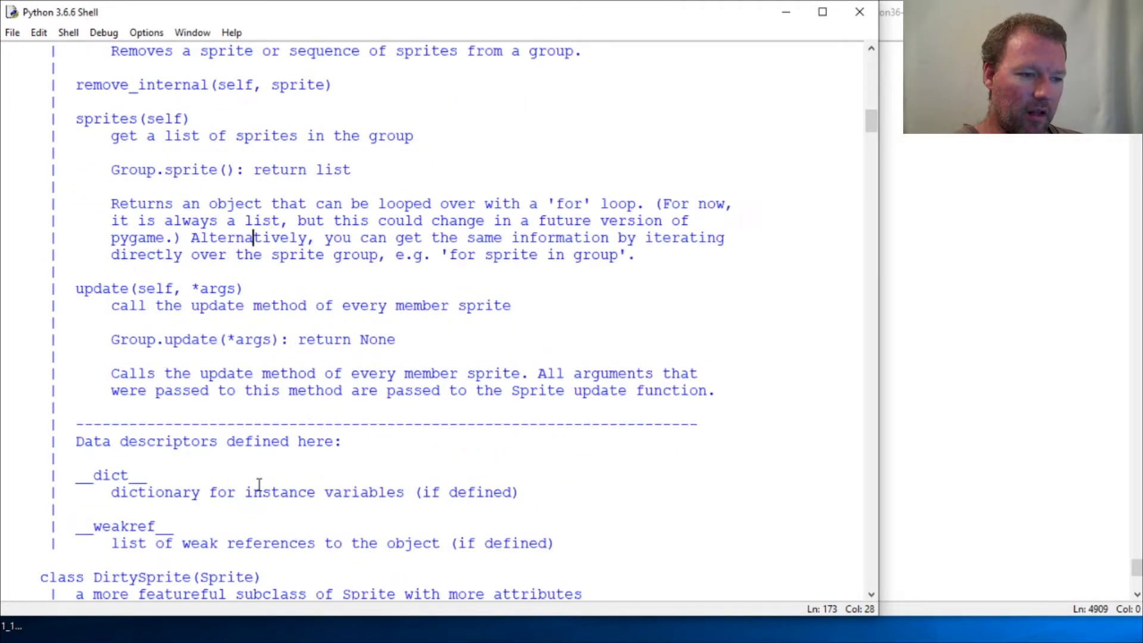
scroll("down", 3)
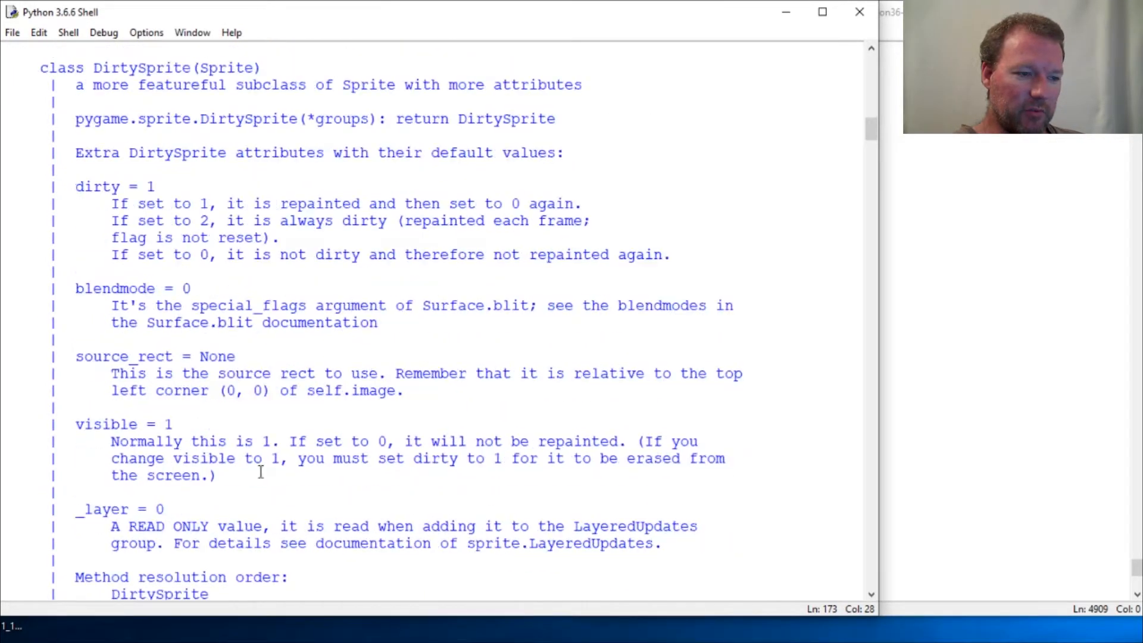
scroll("down", 3)
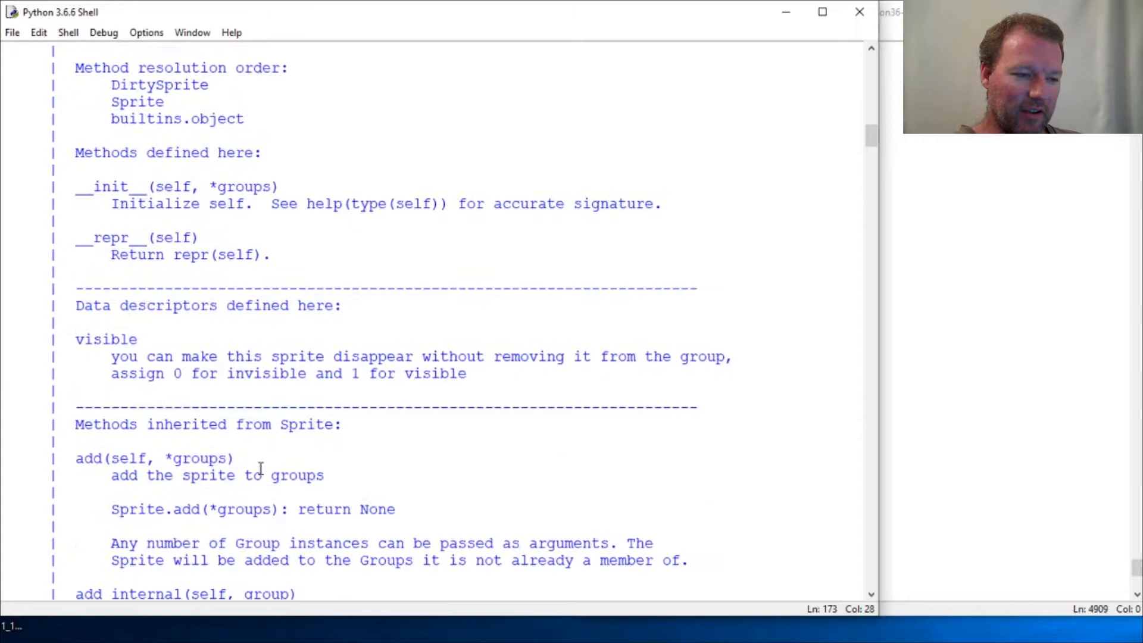
scroll("down", 3)
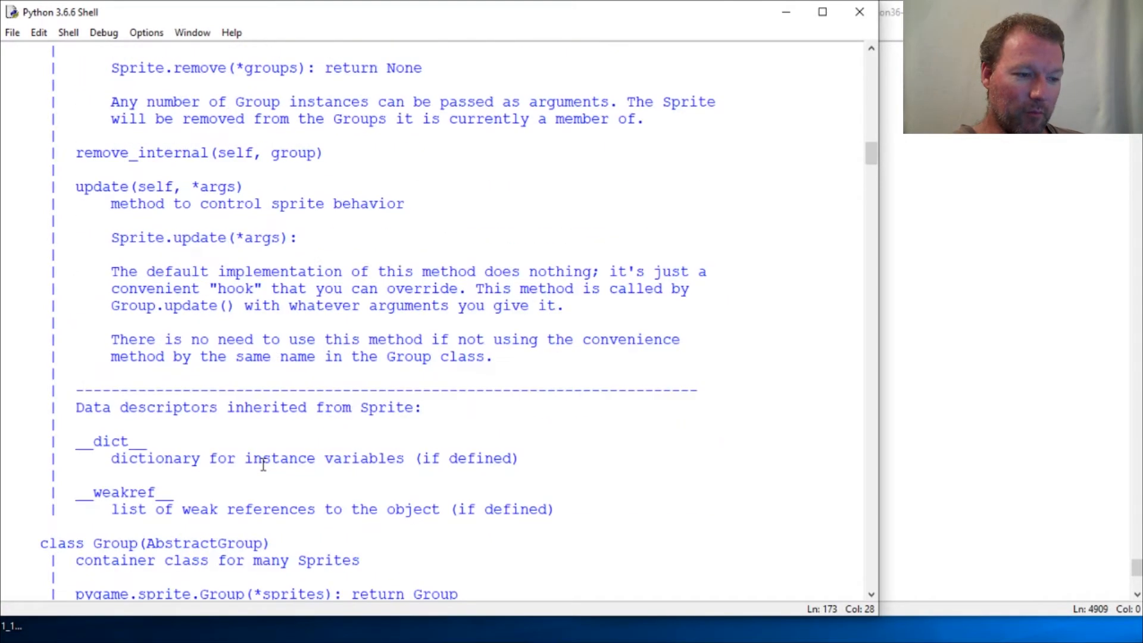
scroll("down", 3)
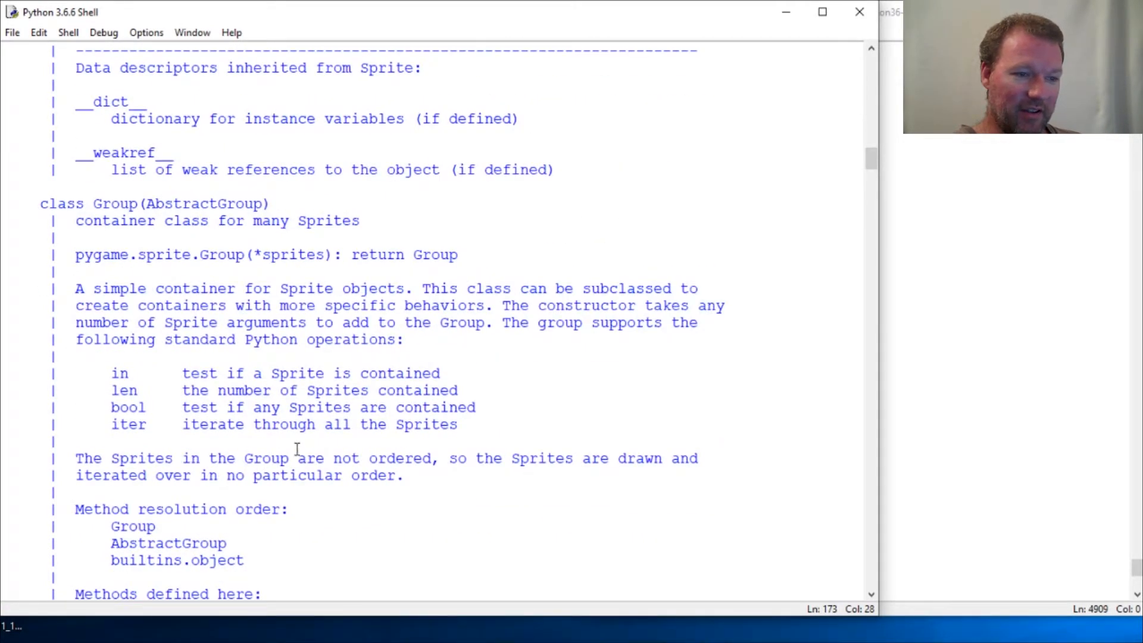
scroll("down", 3)
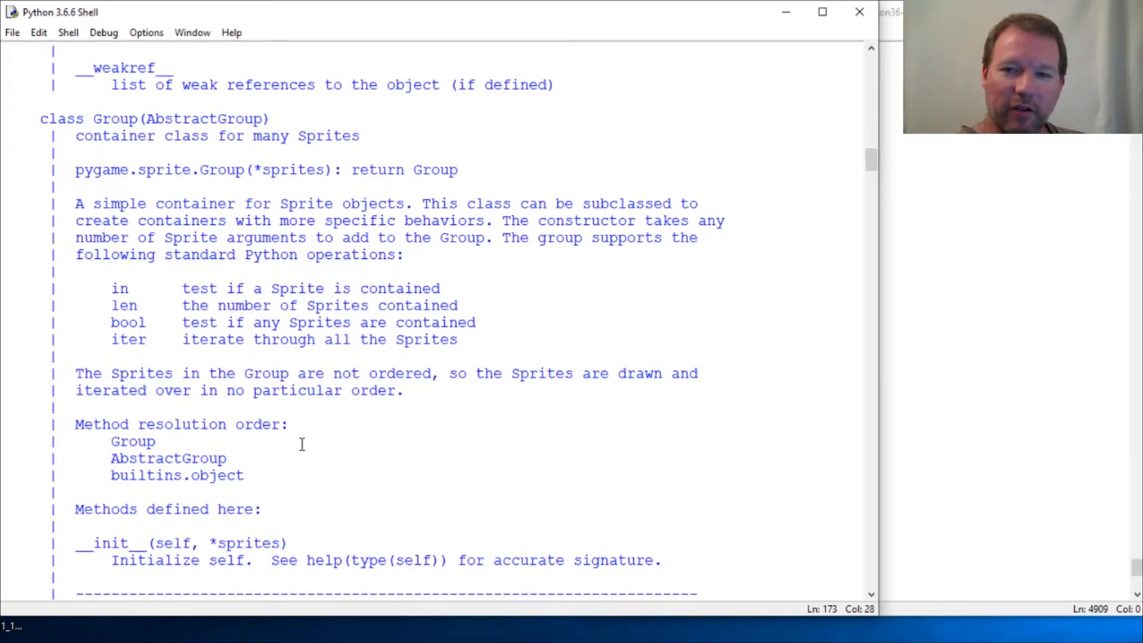